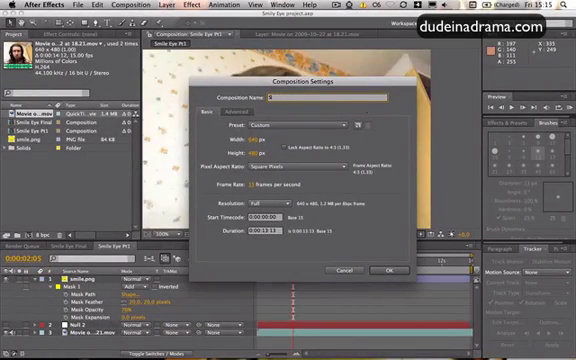
Name the new composition 'Smile eye' and accept its settings.
type("Smile eye")
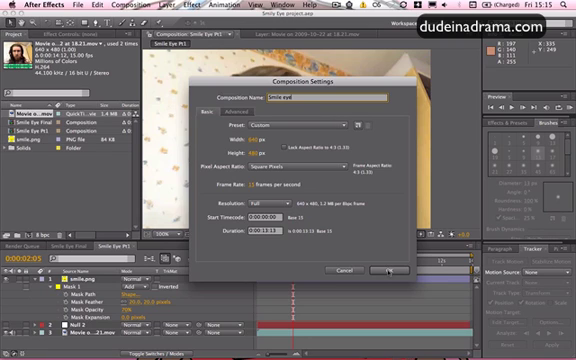
left_click(380, 272)
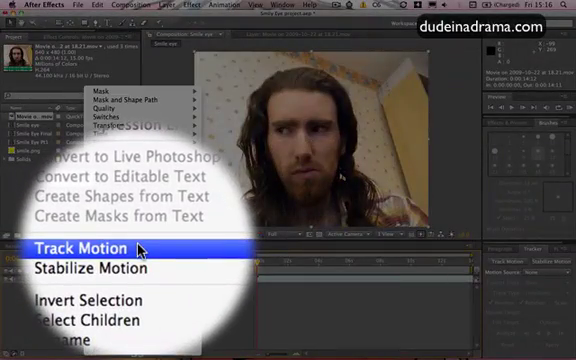
left_click(100, 246)
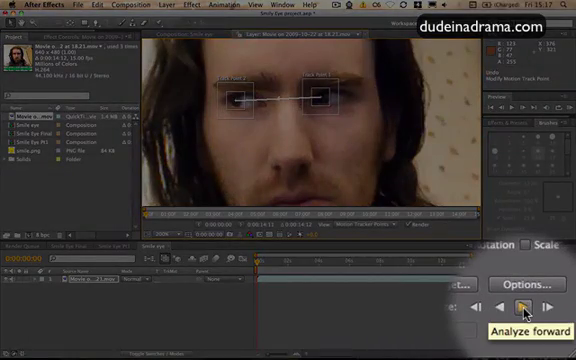
Analyse the eye track points forward through the face clip.
left_click(520, 306)
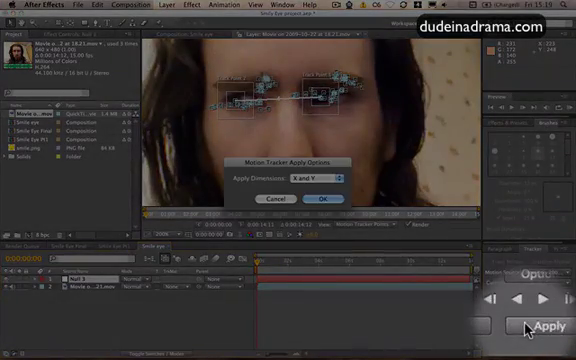
Apply the eye tracking data to the null object with X and Y dimensions.
left_click(324, 200)
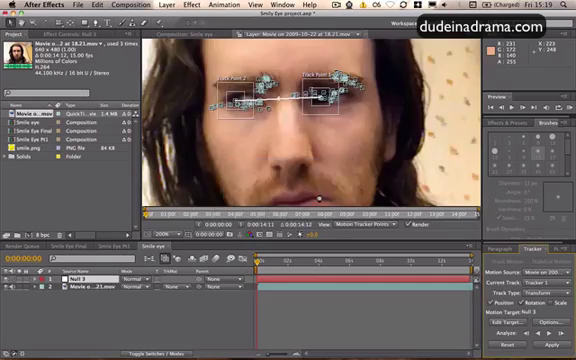